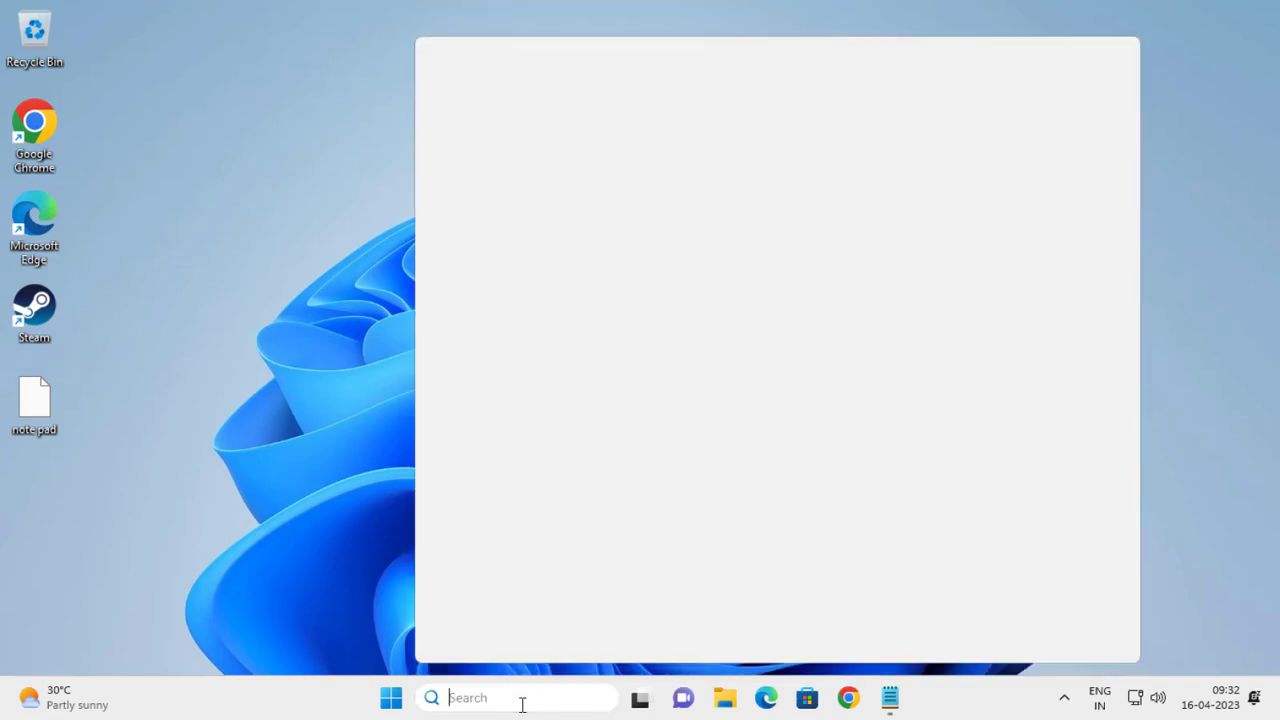
# Search the Start menu and launch Microsoft Store.
pyautogui.write('ws')
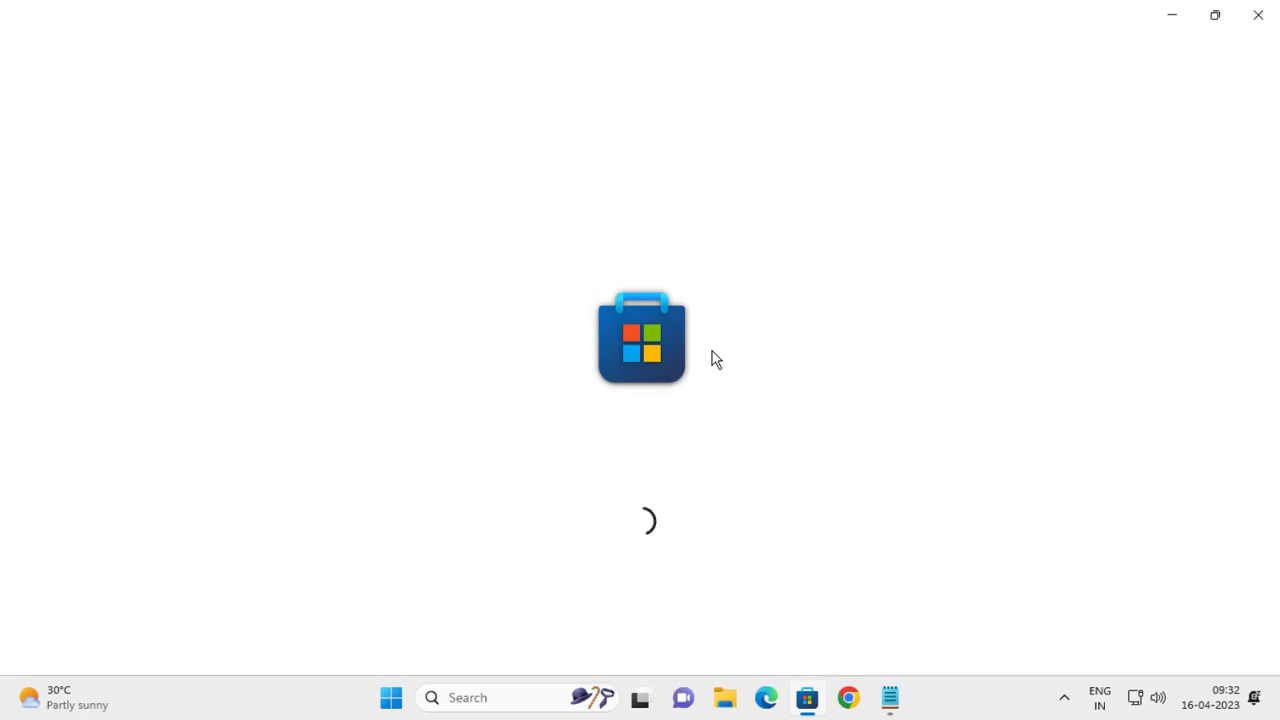
pyautogui.moveTo(712, 368)
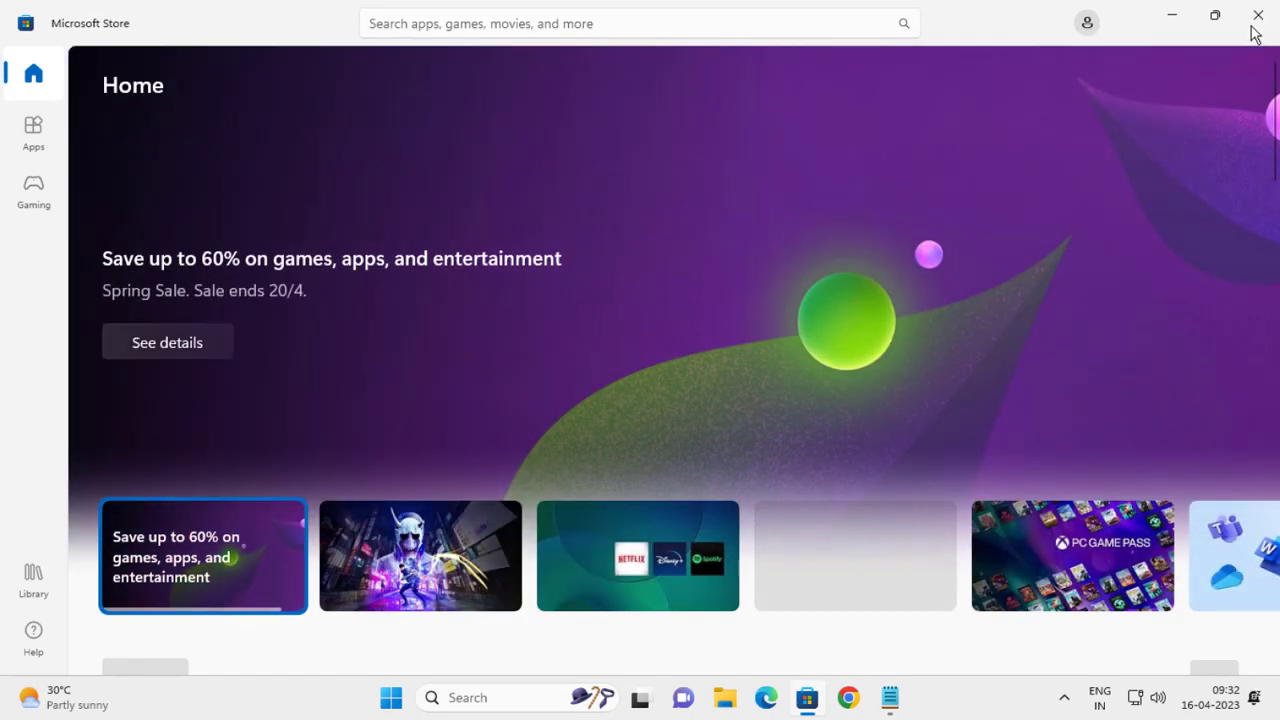
# Close Microsoft Store and open the Installed apps settings page from Start search.
pyautogui.click(1252, 16)
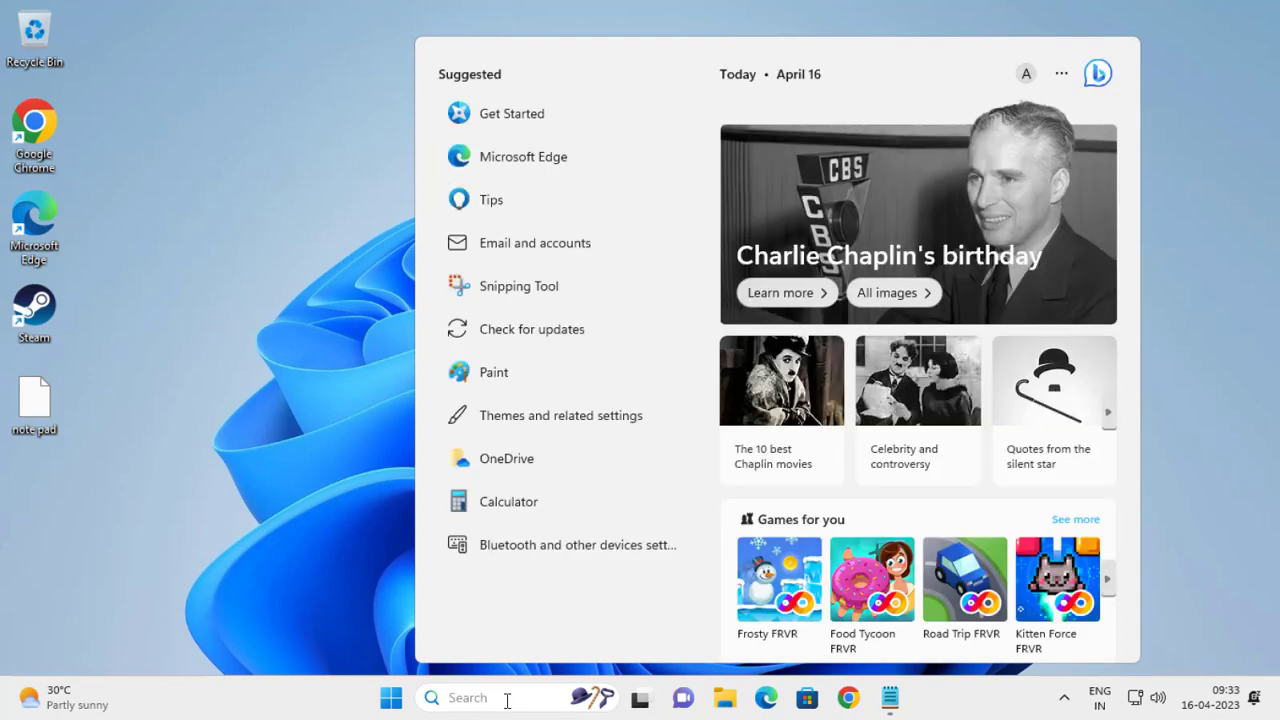
pyautogui.write('installed apps')
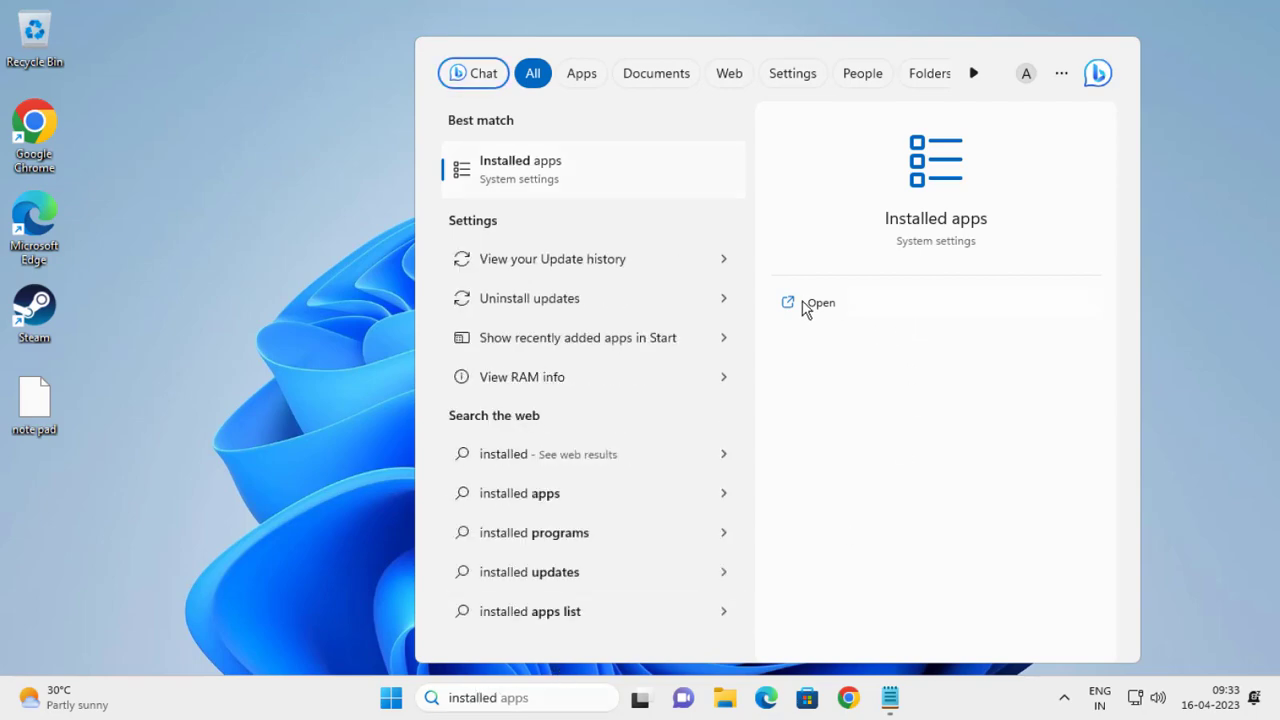
pyautogui.click(820, 302)
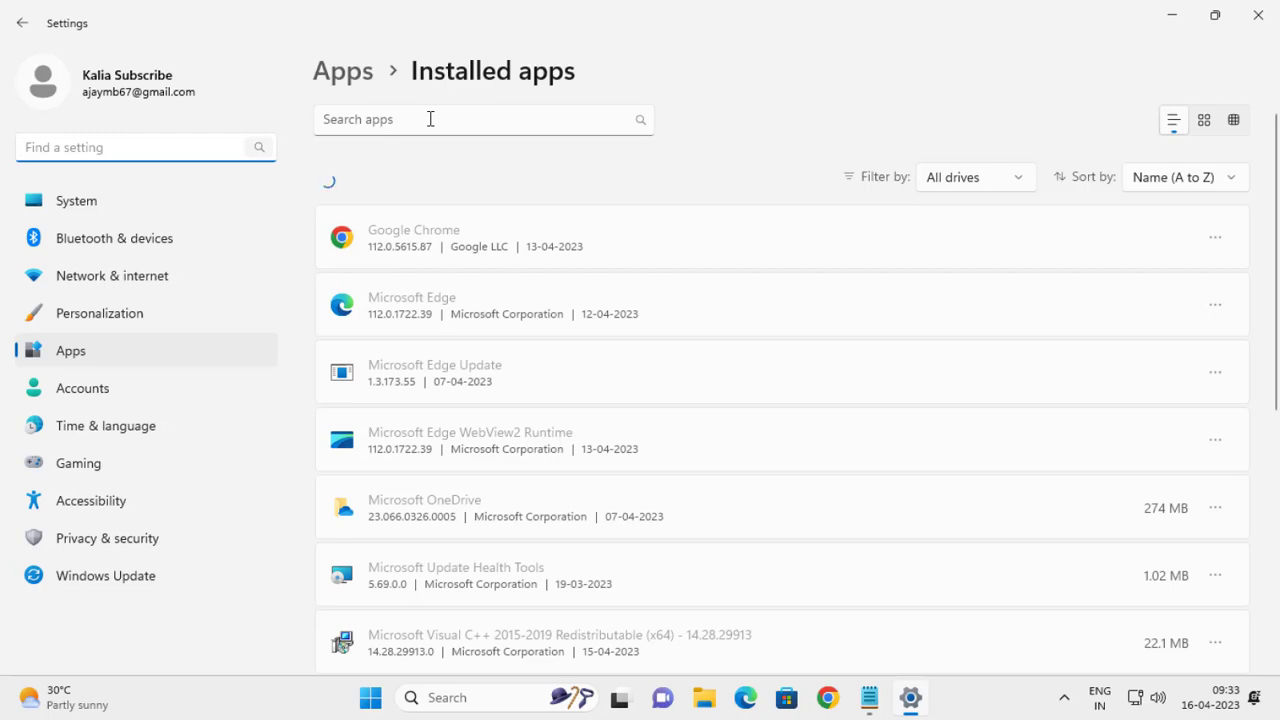
# Filter installed apps to 'xbox' and open the Xbox app's Advanced options.
pyautogui.write('xbox')
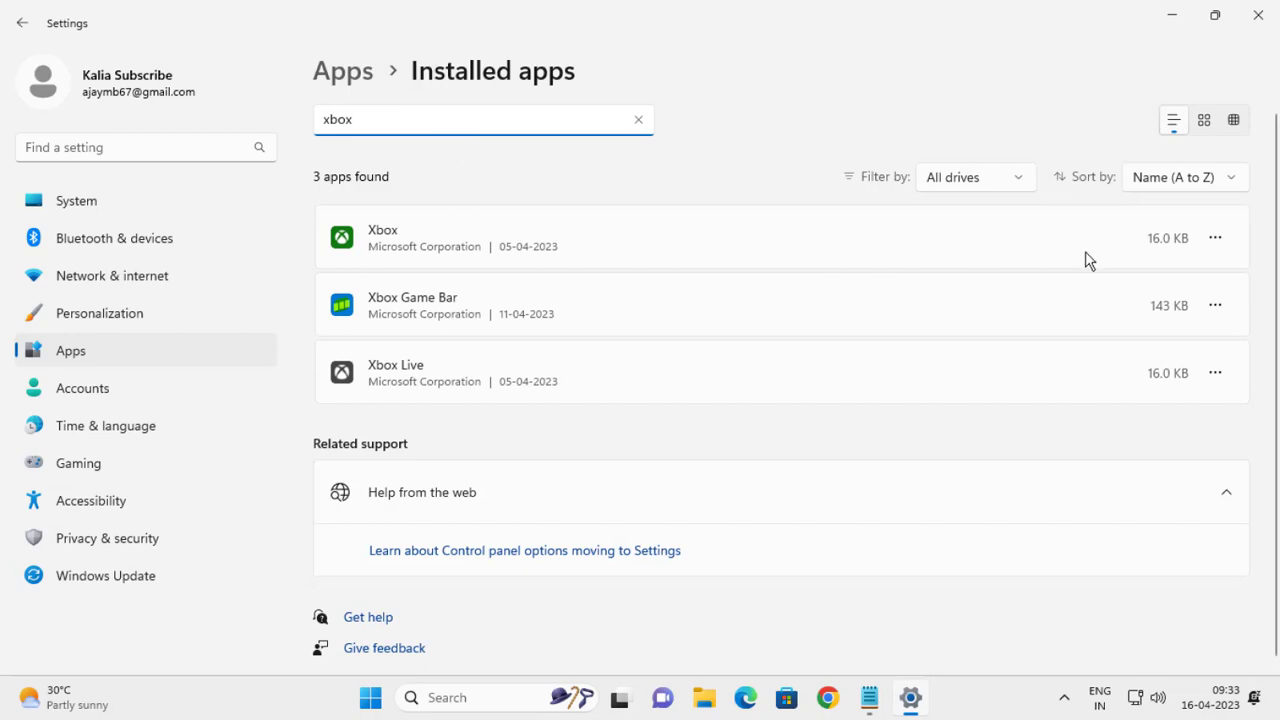
pyautogui.click(1216, 236)
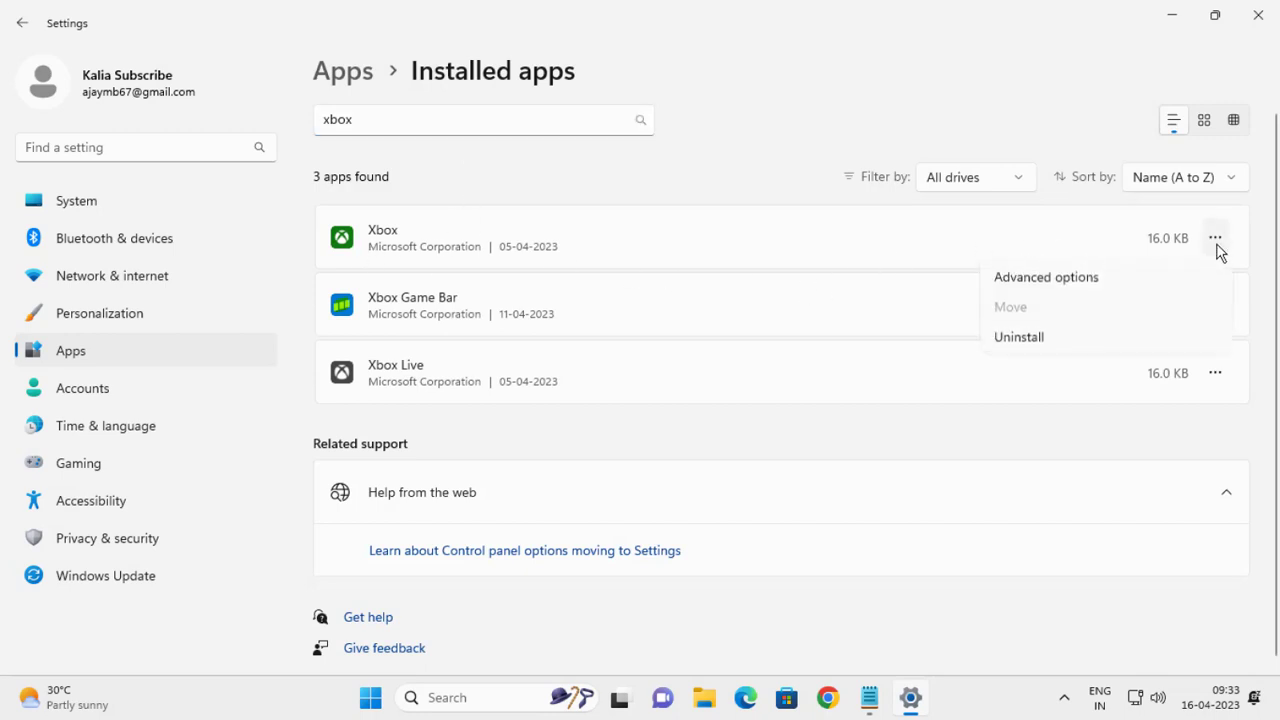
pyautogui.moveTo(1060, 280)
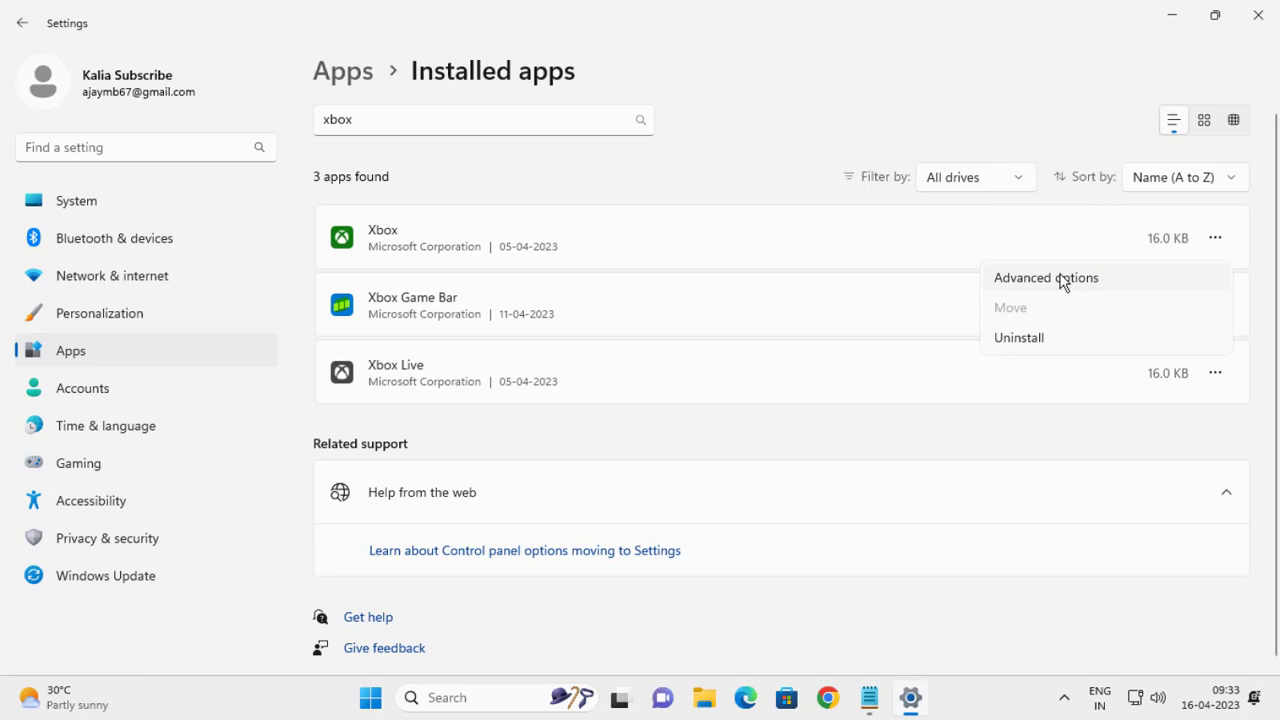
pyautogui.click(1044, 276)
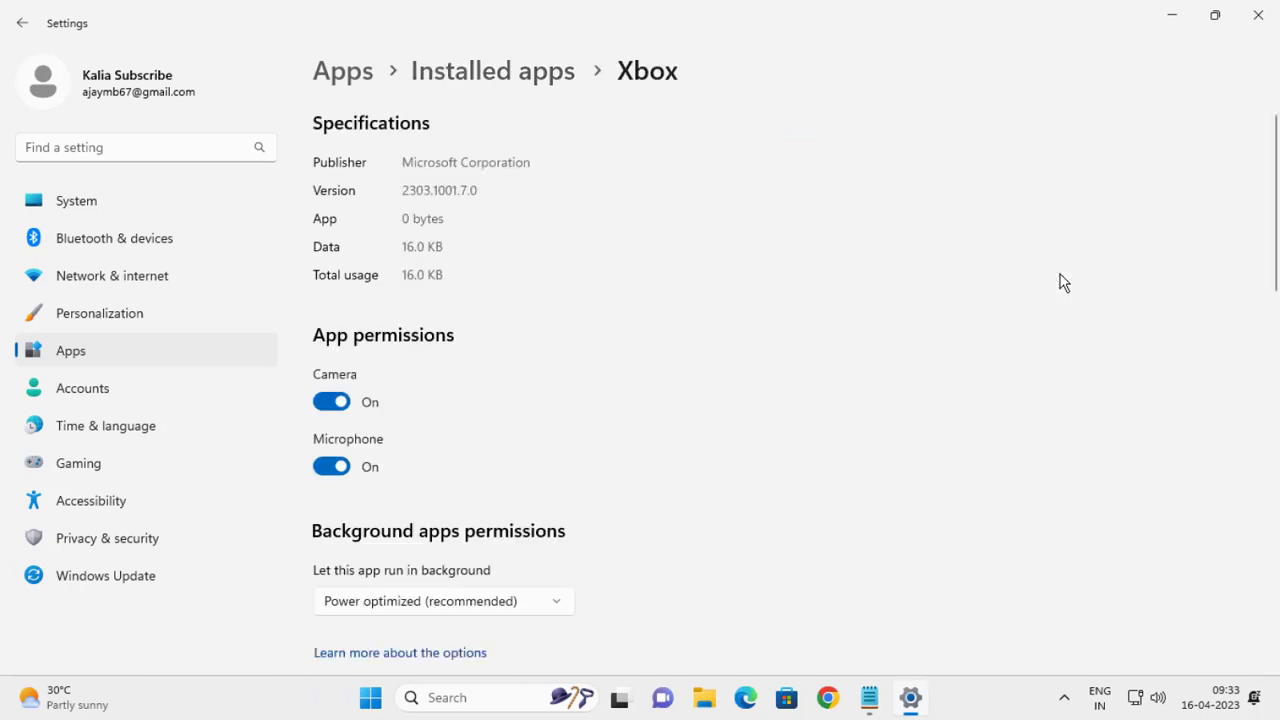
pyautogui.moveTo(596, 442)
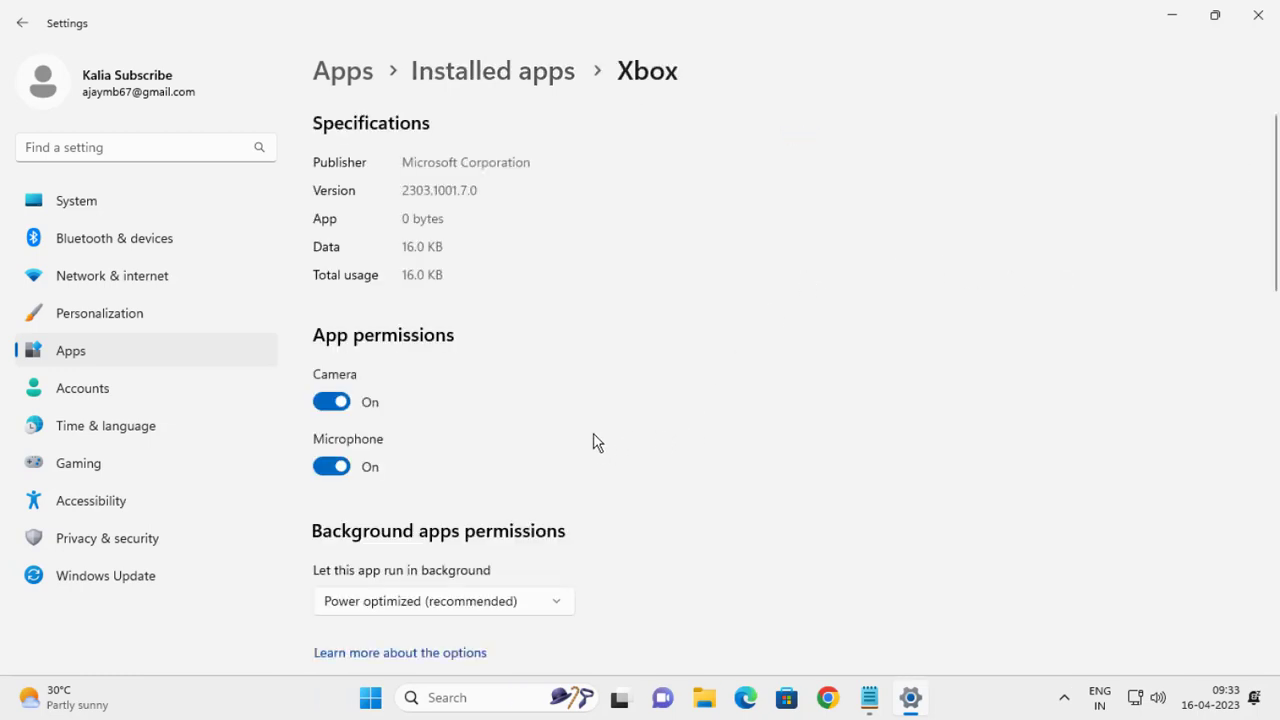
# Repair the Xbox app keeping its data, then start a Reset that deletes its data.
pyautogui.scroll(-3)
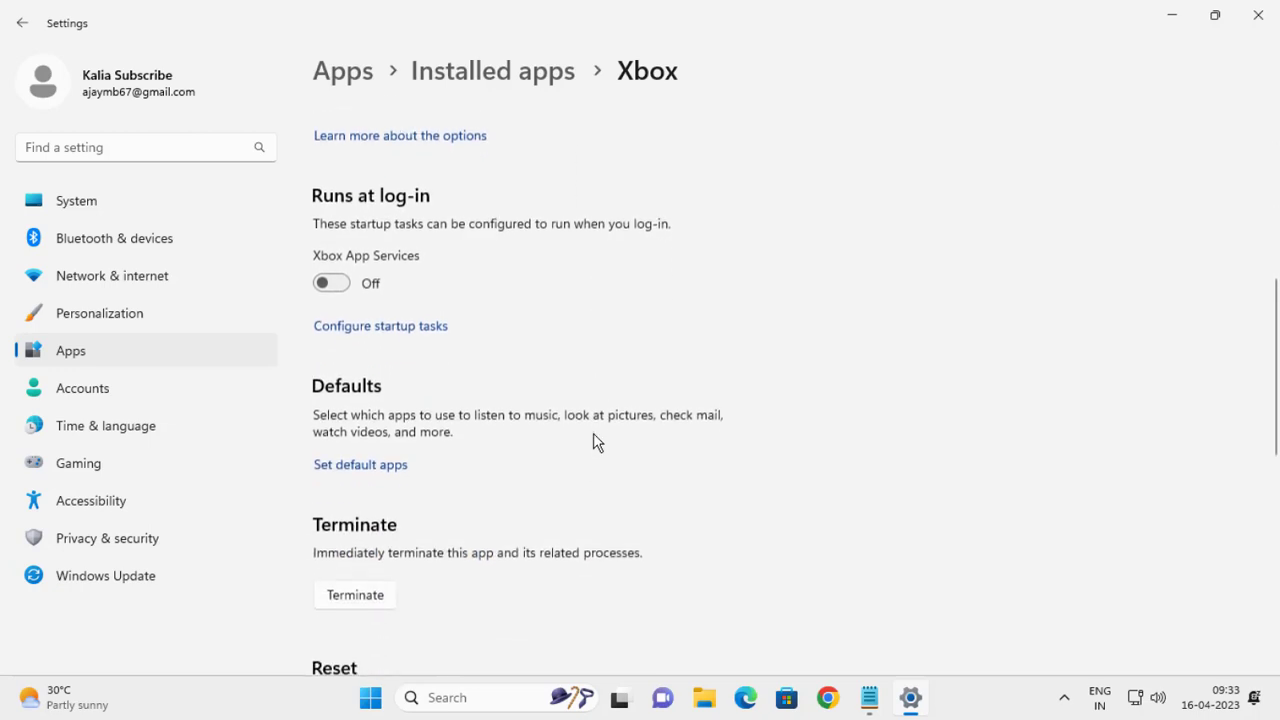
pyautogui.scroll(-3)
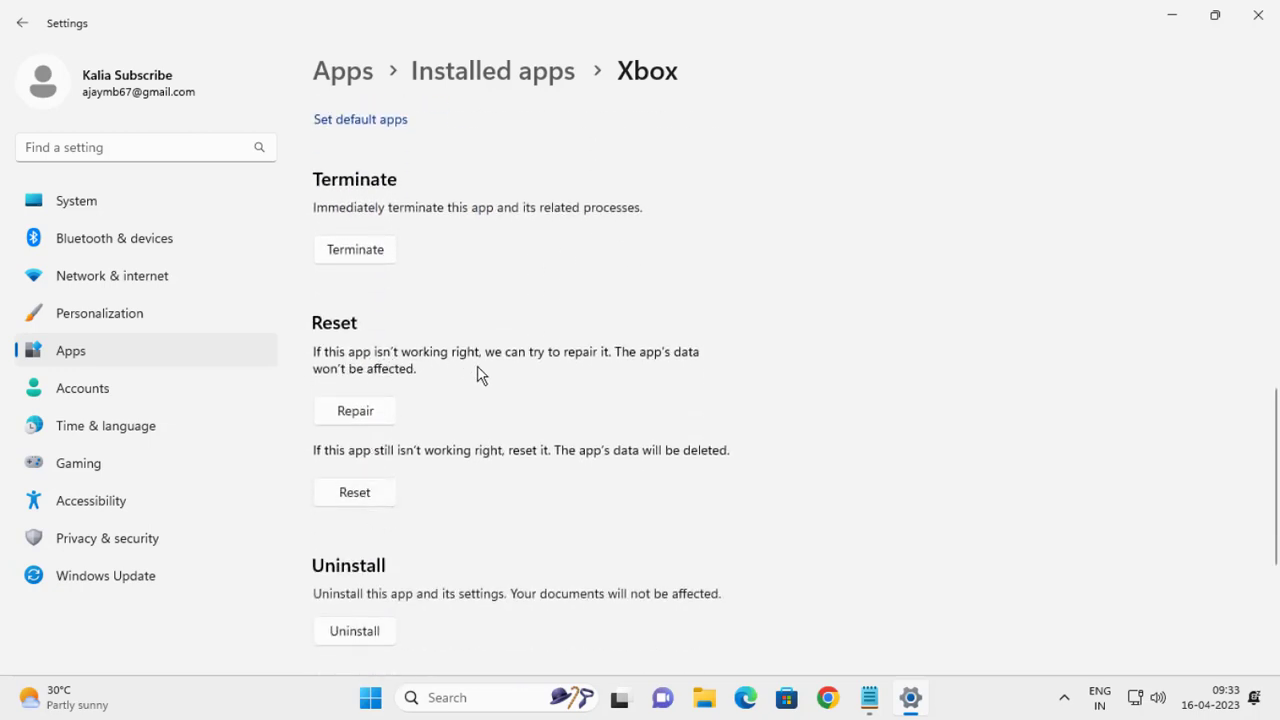
pyautogui.moveTo(644, 368)
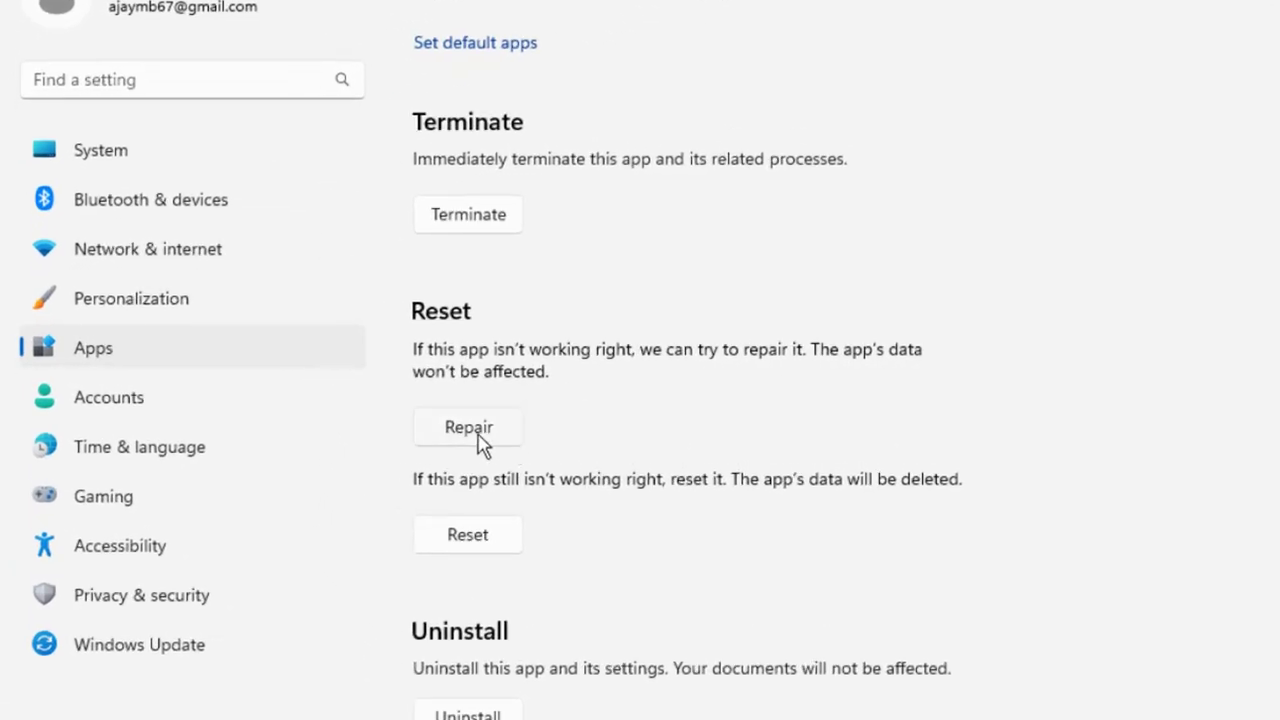
pyautogui.click(468, 426)
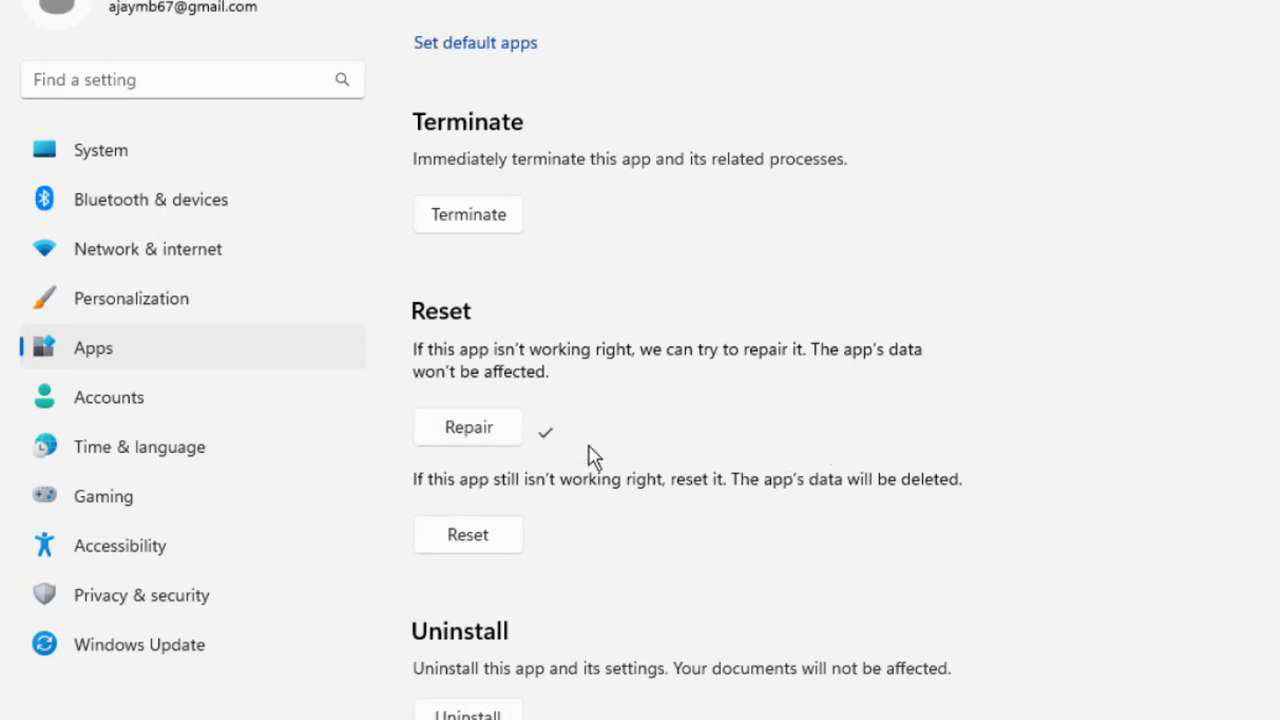
pyautogui.moveTo(280, 344)
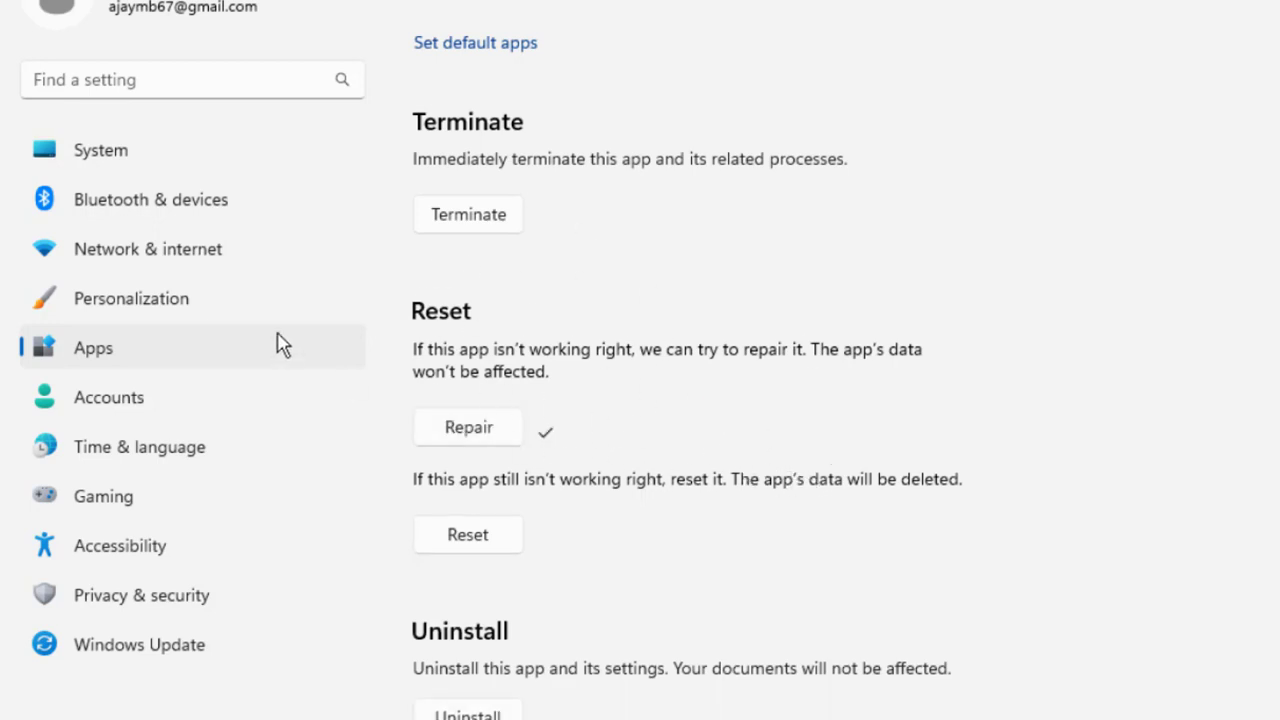
pyautogui.moveTo(598, 408)
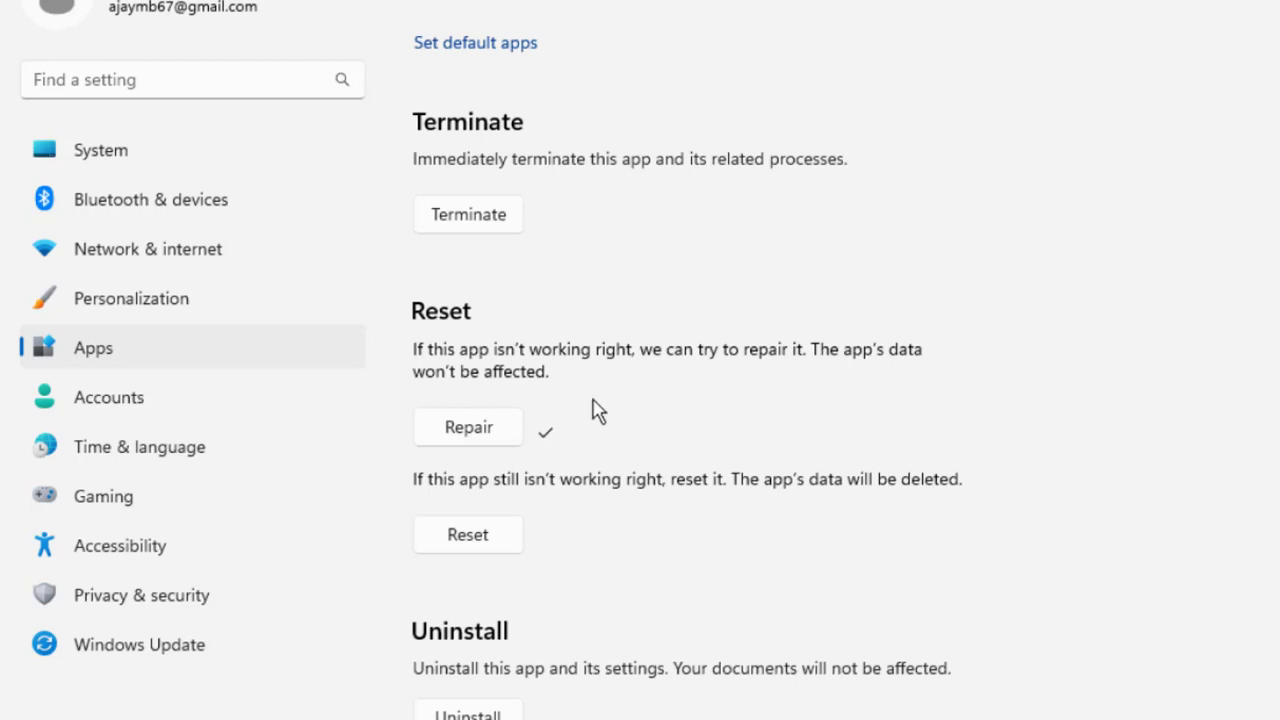
pyautogui.moveTo(430, 504)
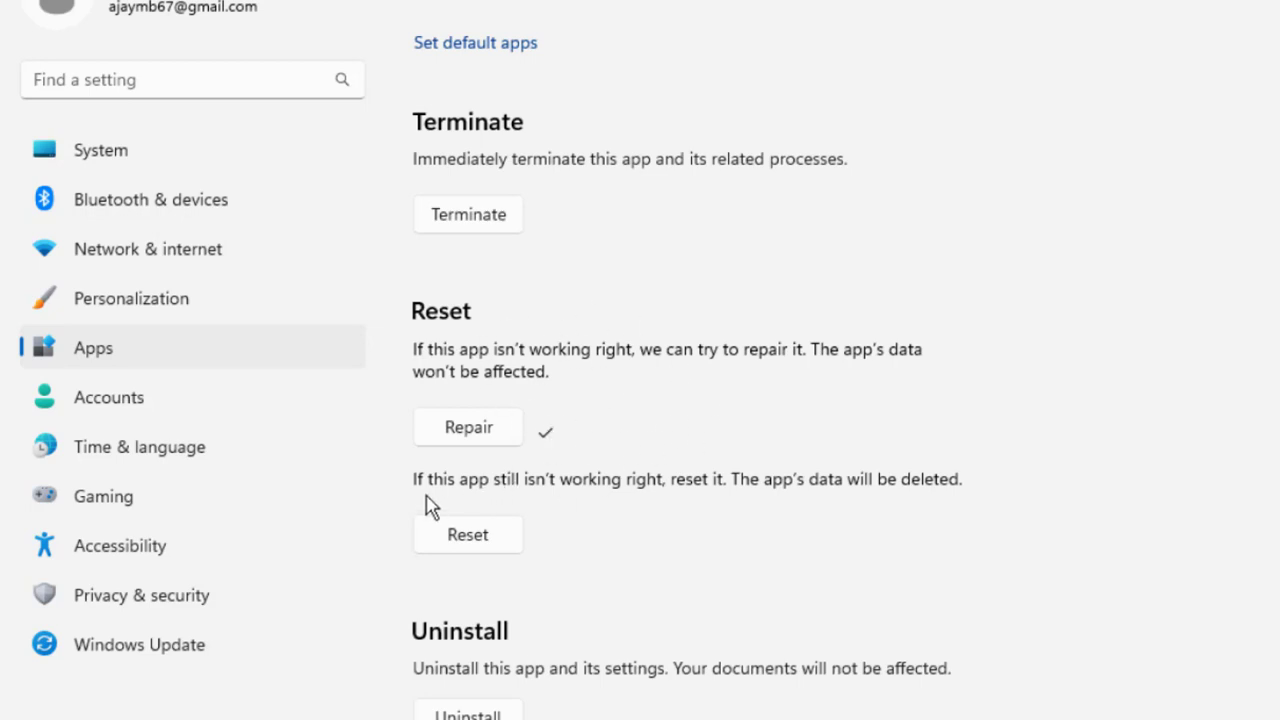
pyautogui.moveTo(530, 508)
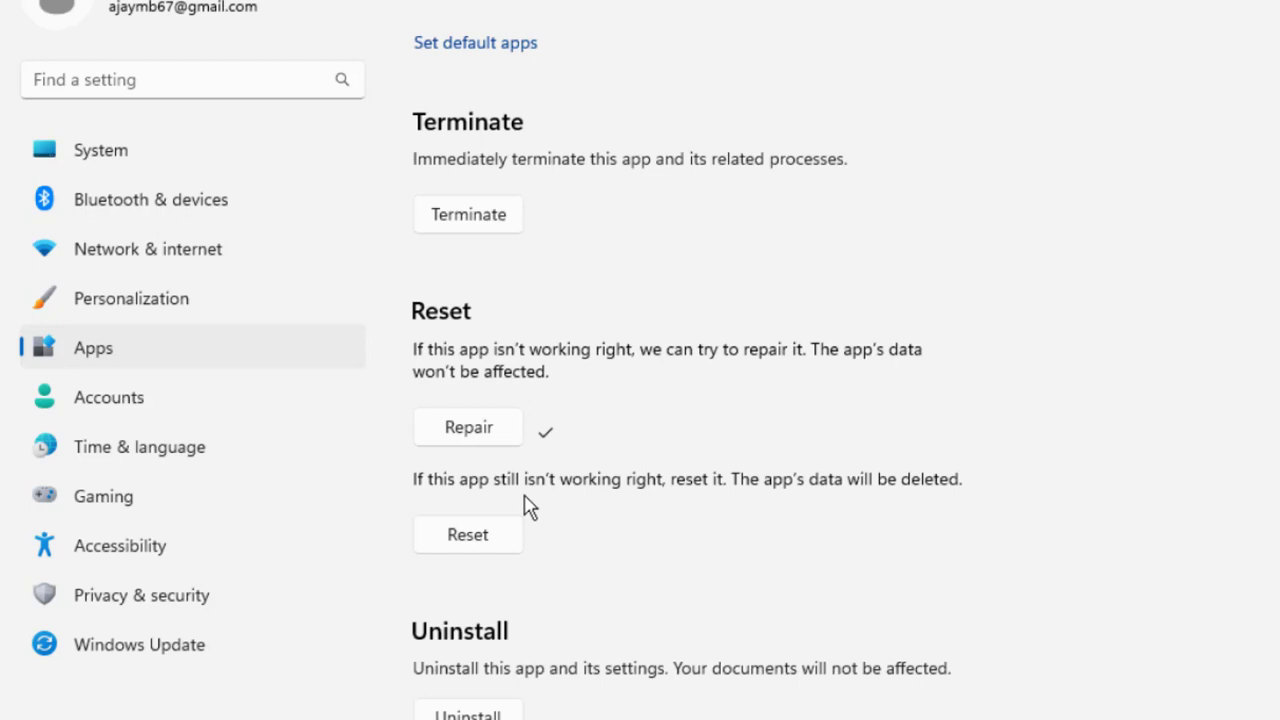
pyautogui.moveTo(716, 508)
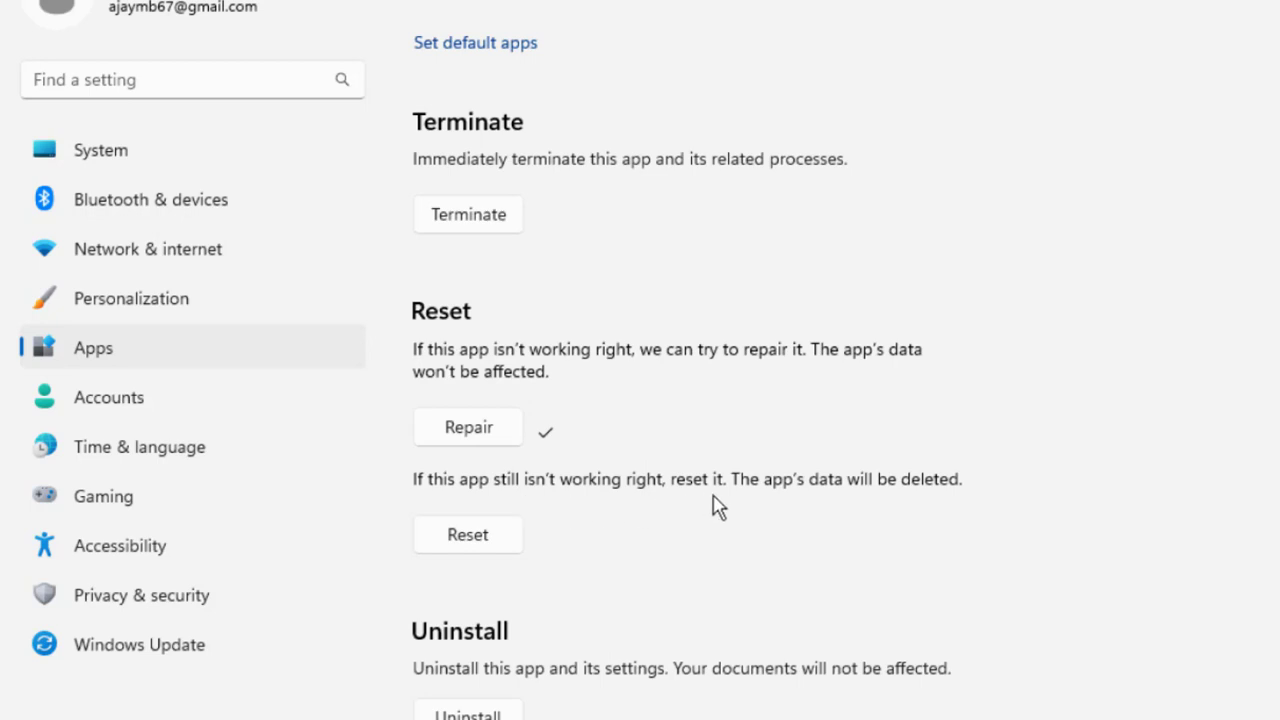
pyautogui.moveTo(502, 552)
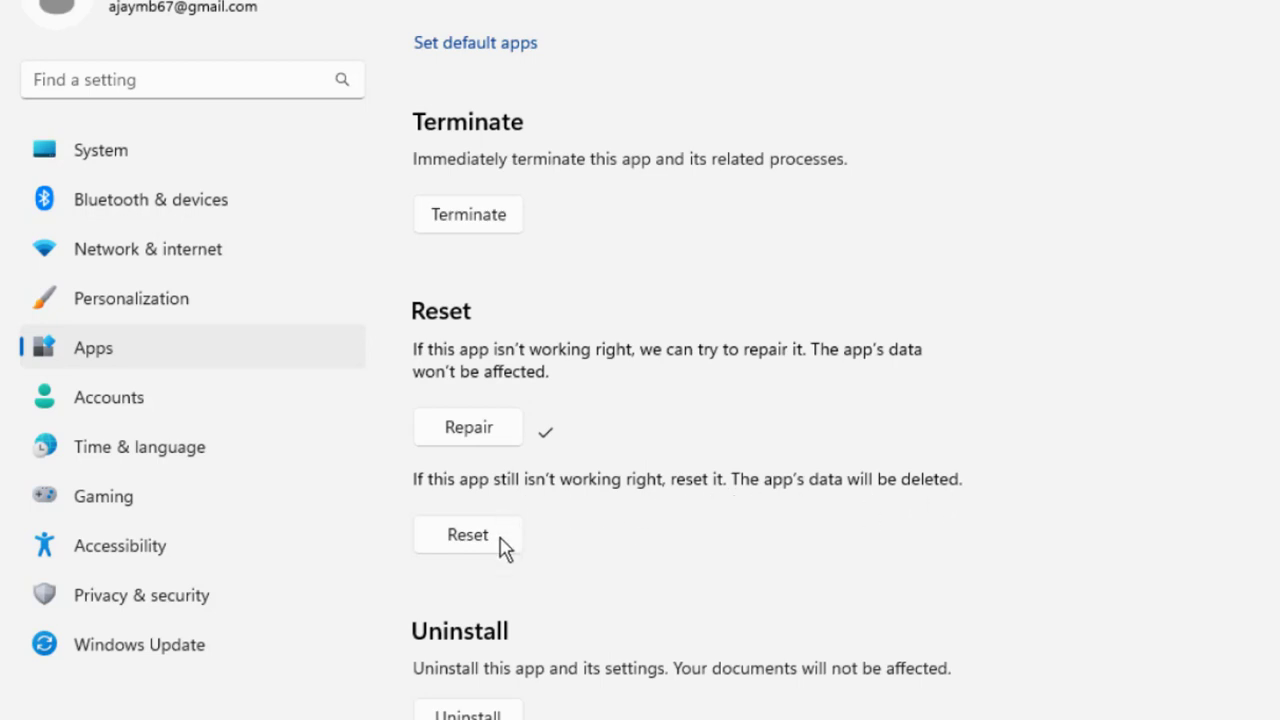
pyautogui.click(466, 536)
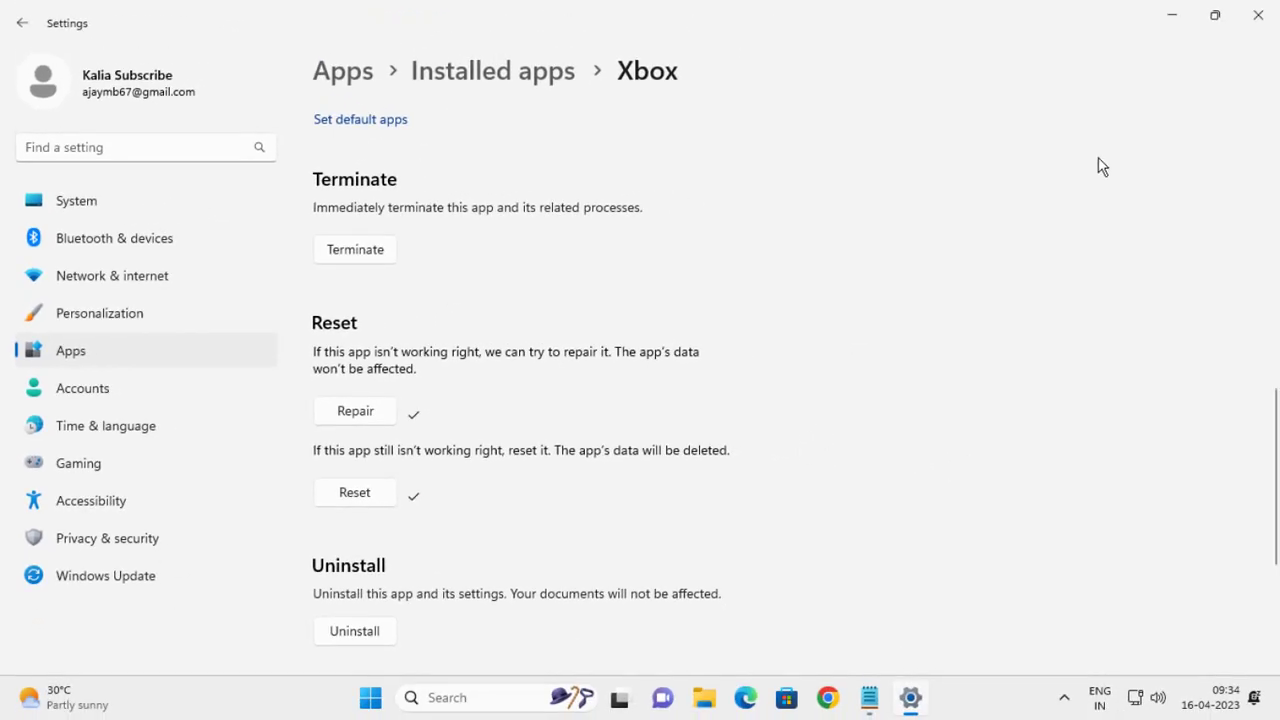
# Close Windows Settings after the Xbox reset completes, returning to the desktop.
pyautogui.click(1258, 14)
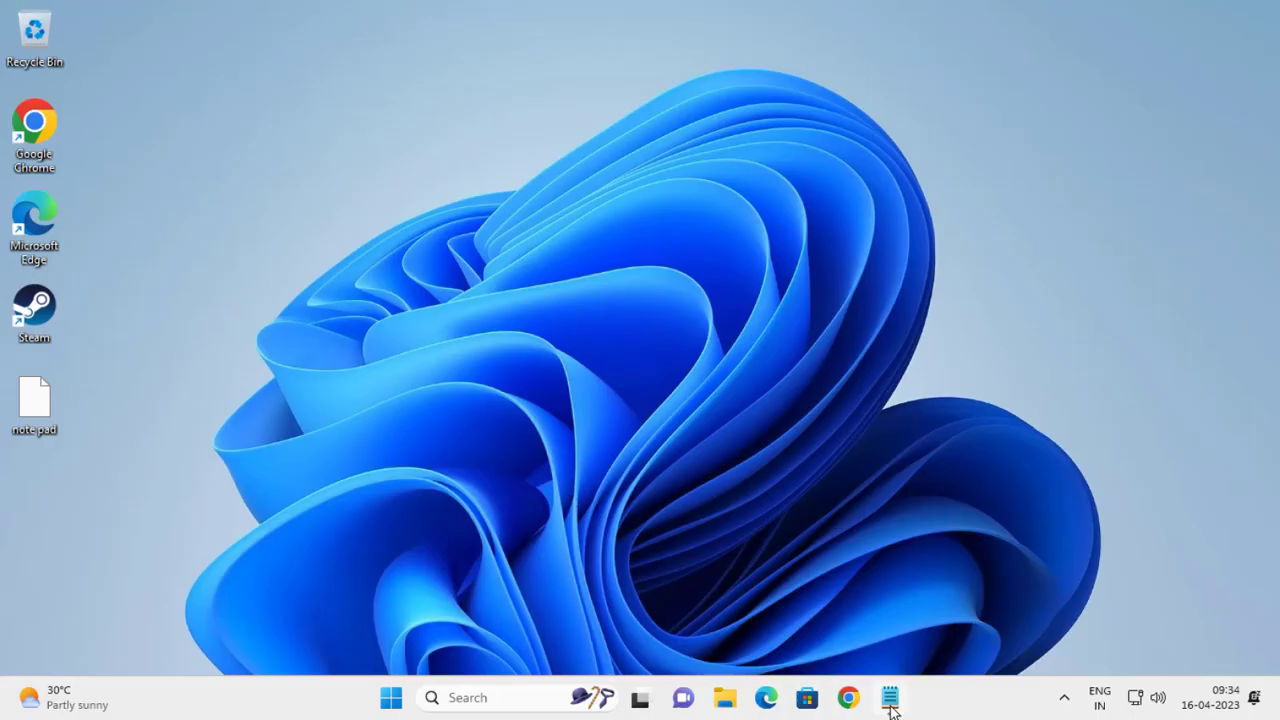
# Copy 'sfc /scannow' from the Notepad notes and switch to the administrator Command Prompt.
pyautogui.click(888, 692)
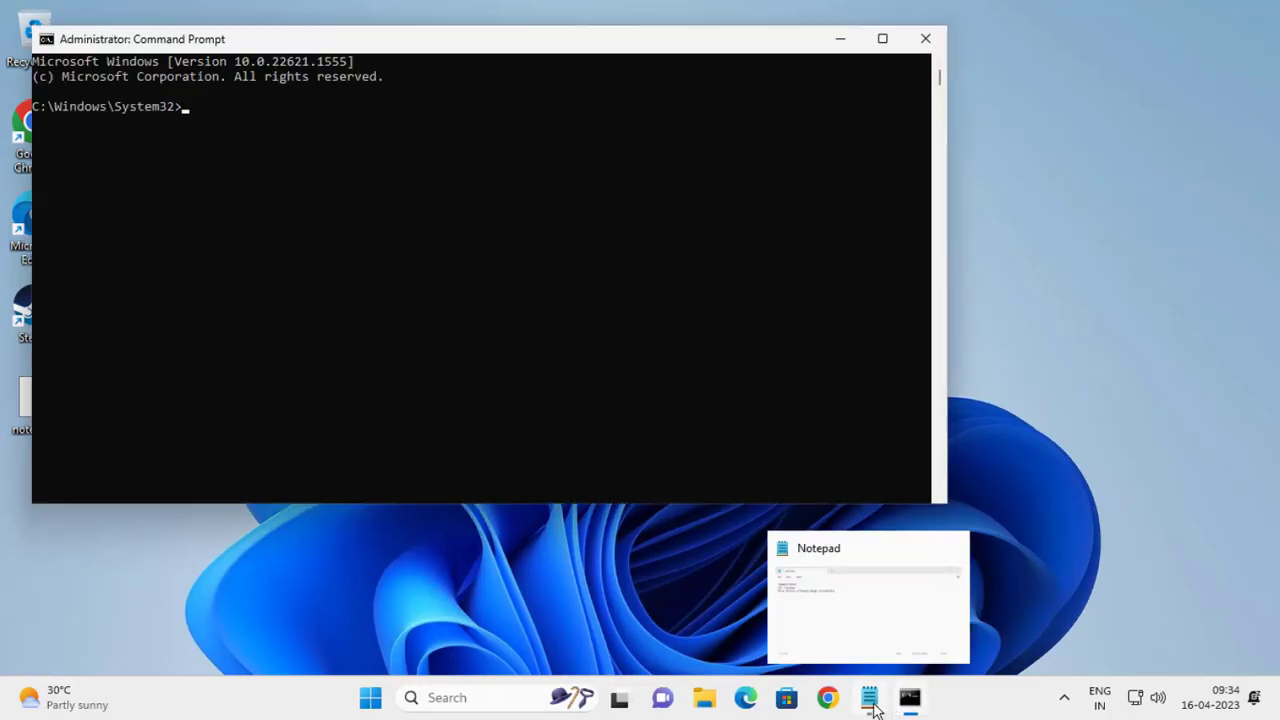
pyautogui.click(868, 696)
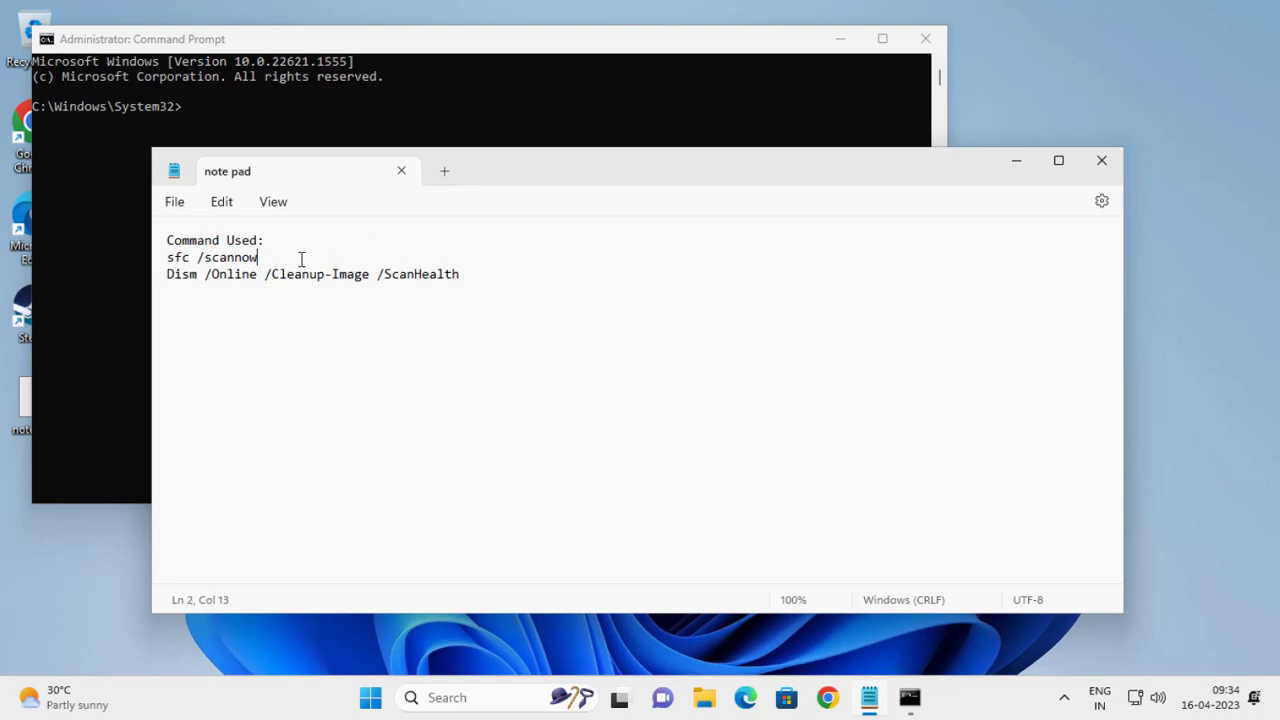
pyautogui.rightClick(210, 256)
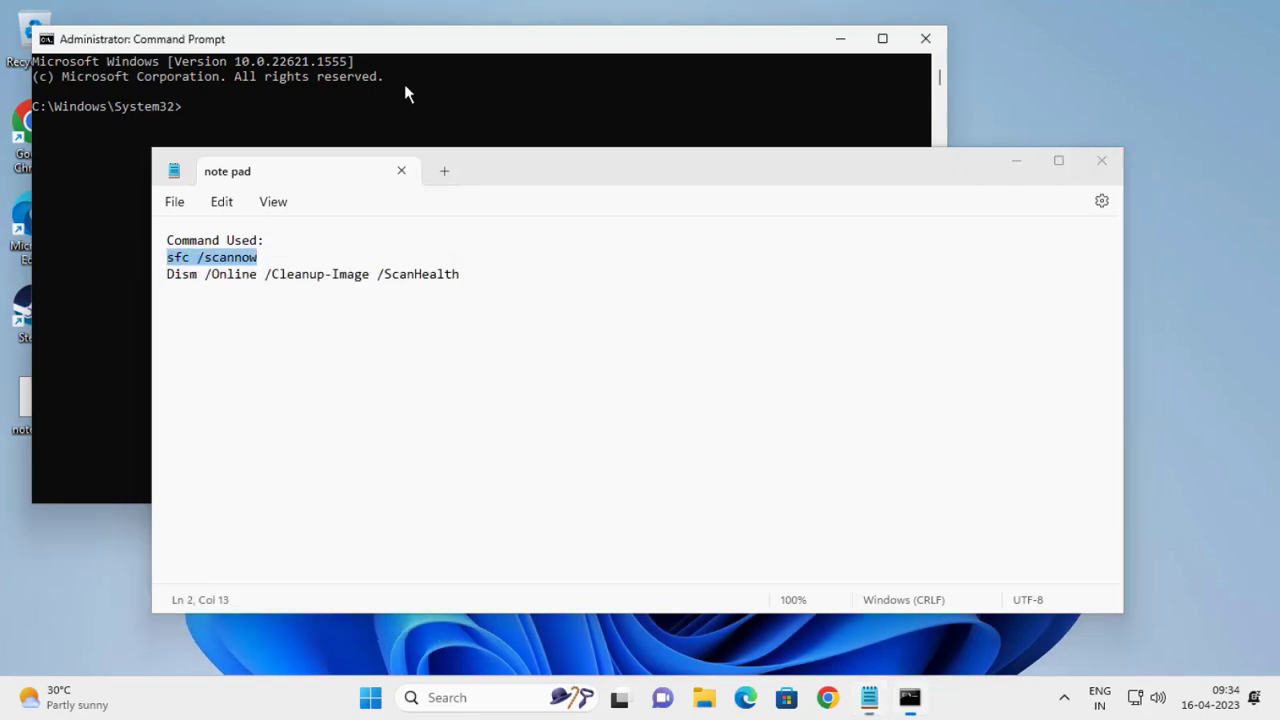
pyautogui.click(880, 38)
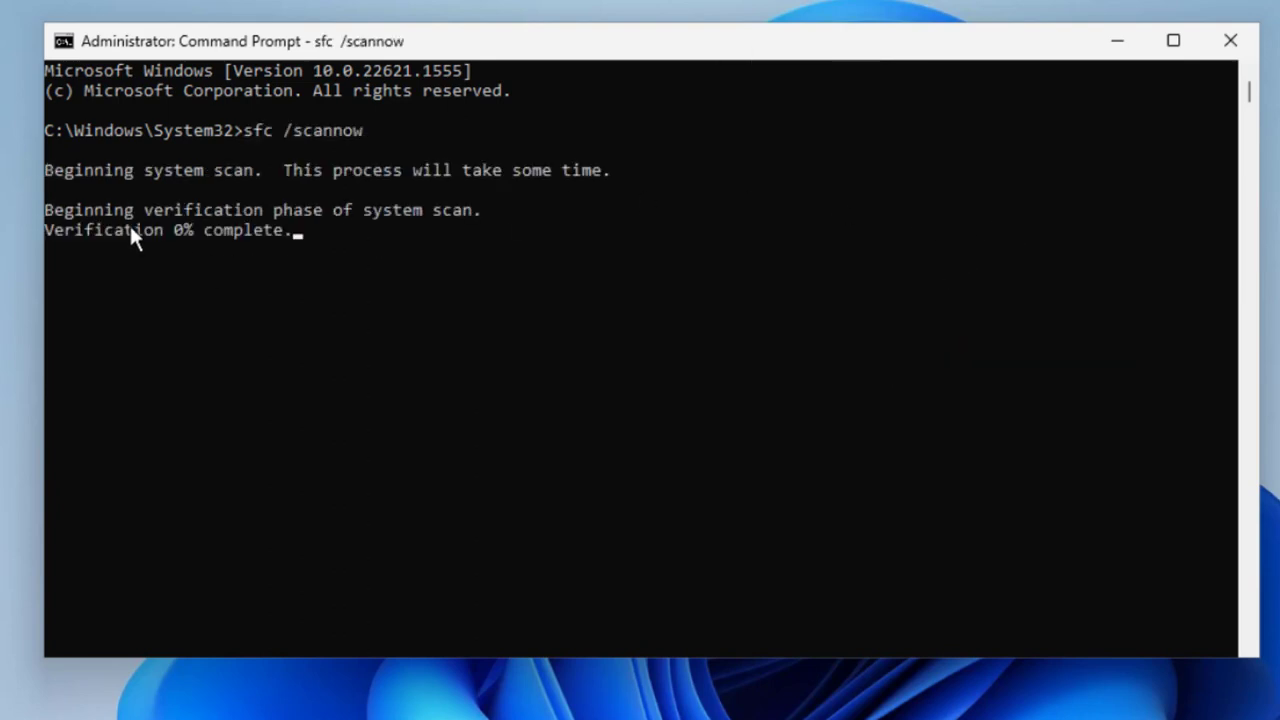
pyautogui.moveTo(372, 196)
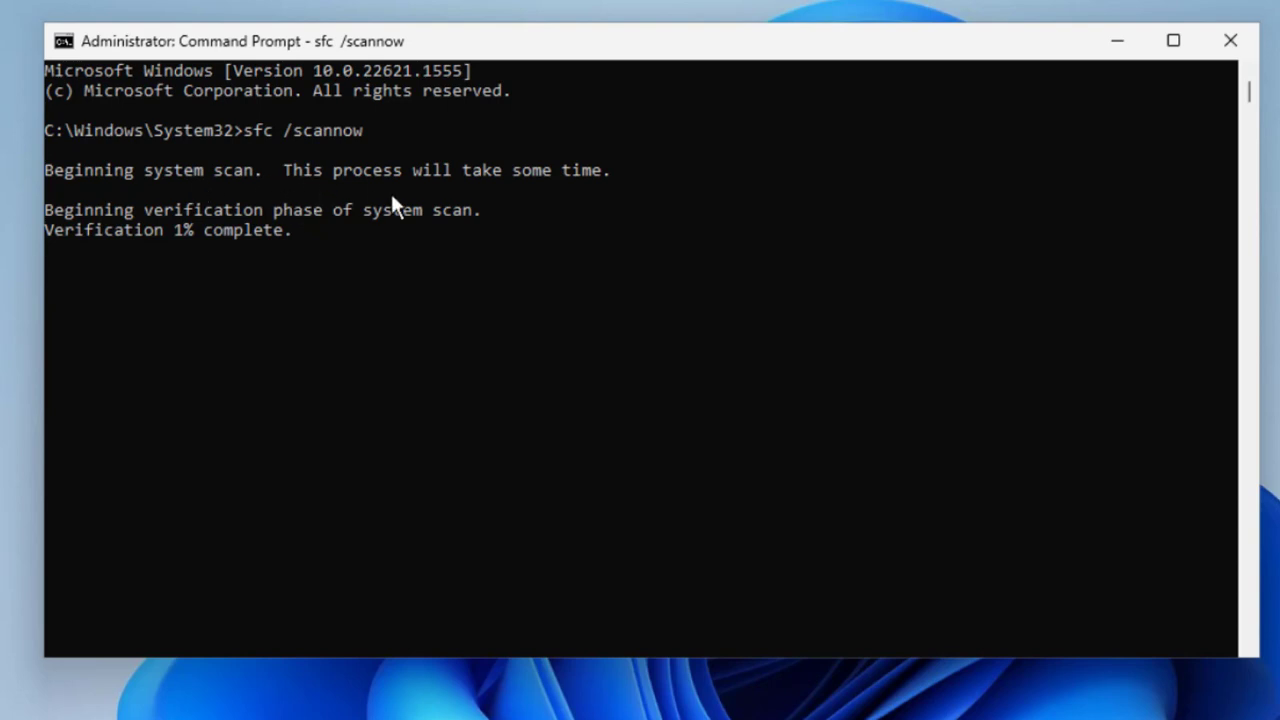
pyautogui.moveTo(242, 258)
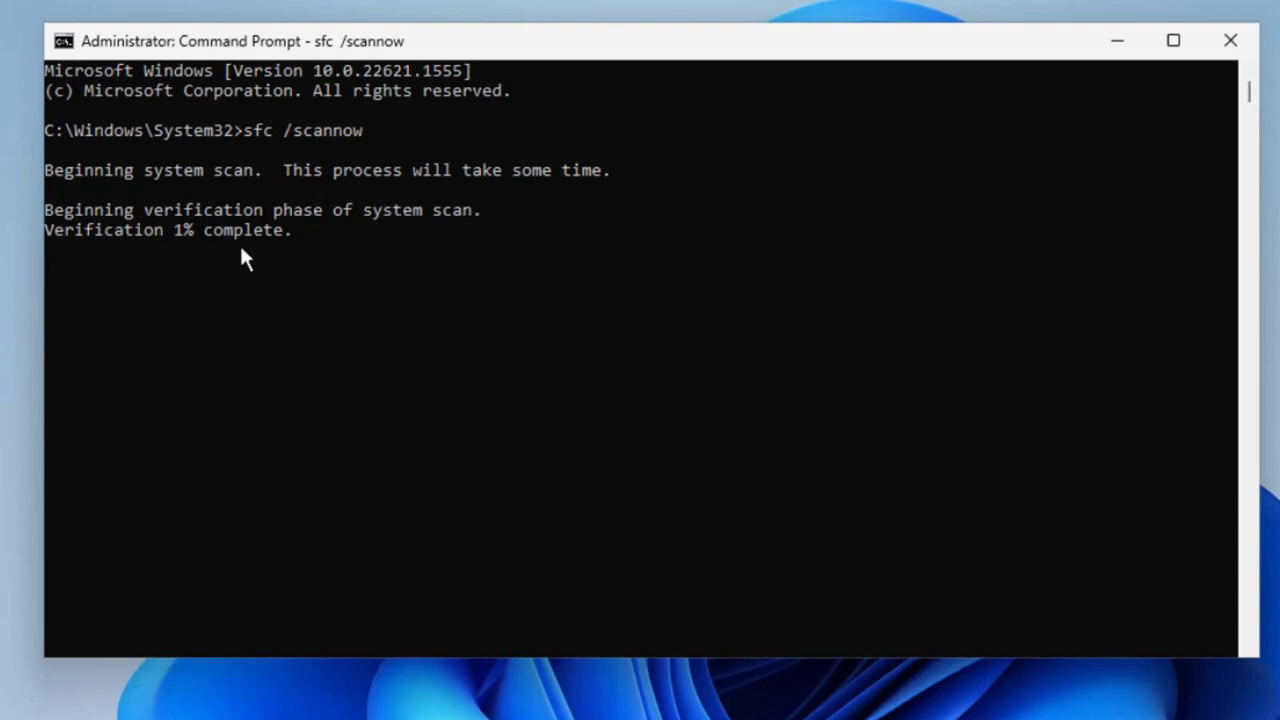
pyautogui.moveTo(350, 160)
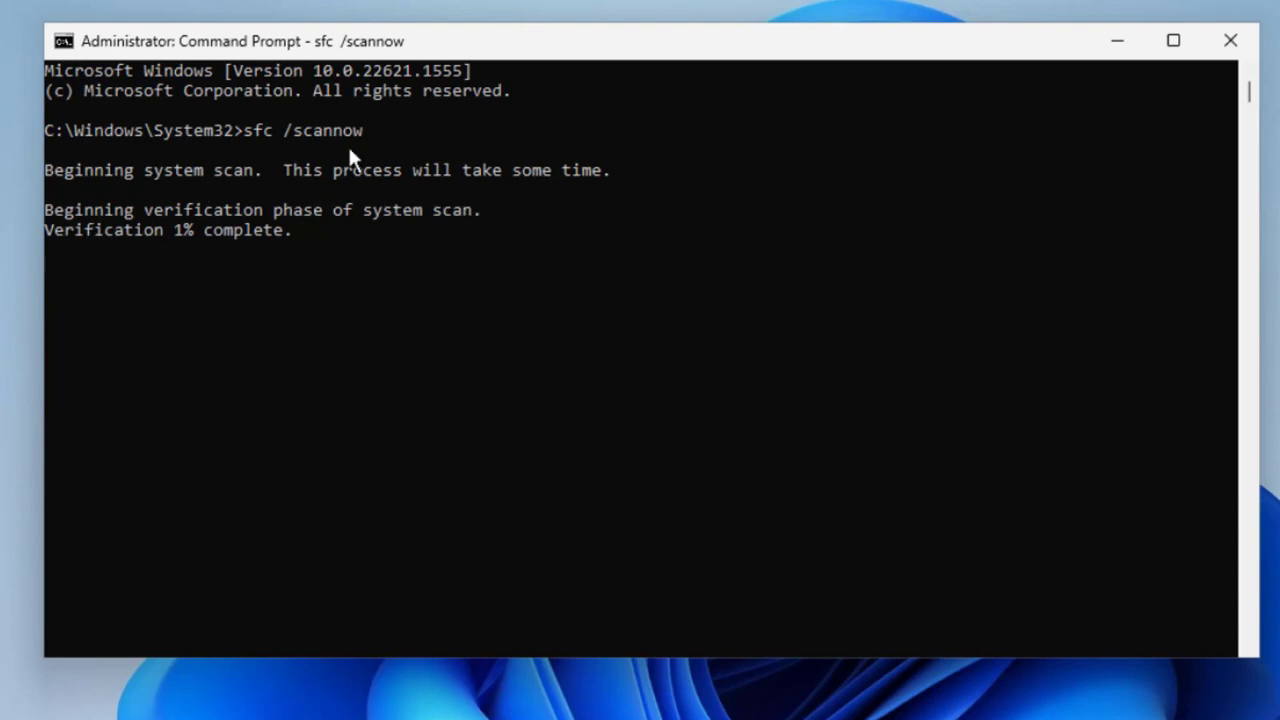
pyautogui.moveTo(252, 268)
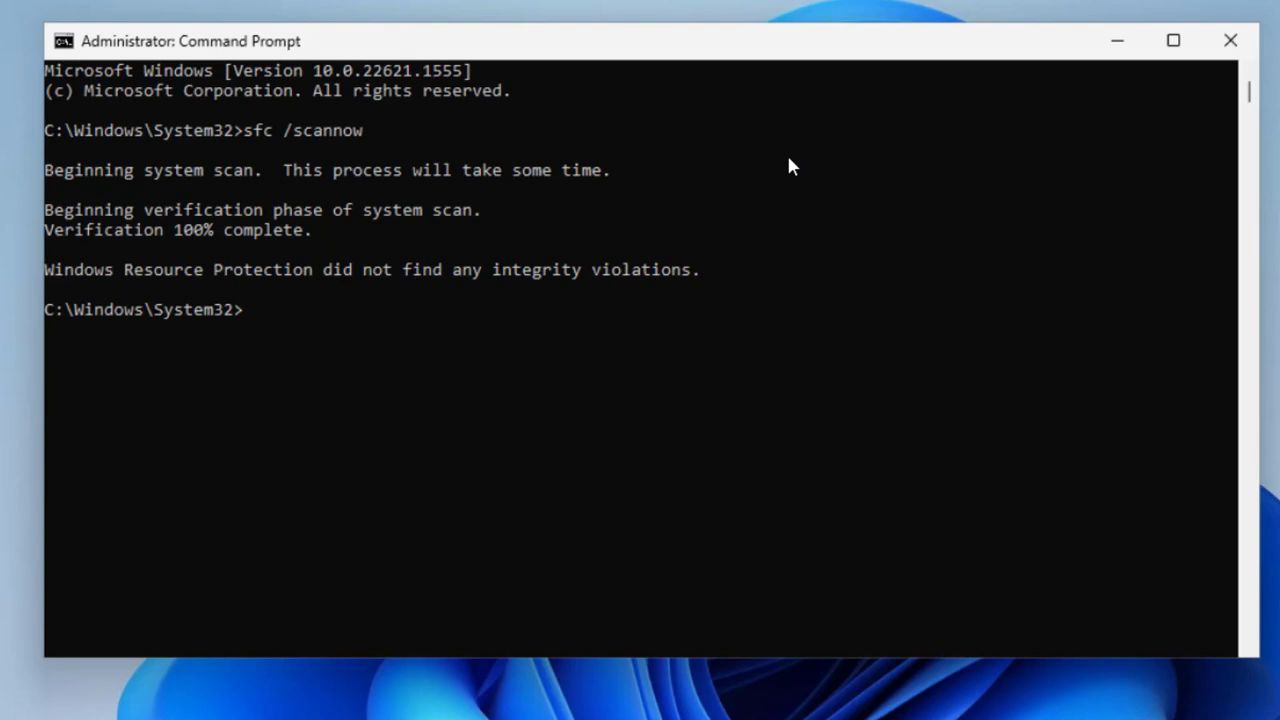
pyautogui.moveTo(810, 50)
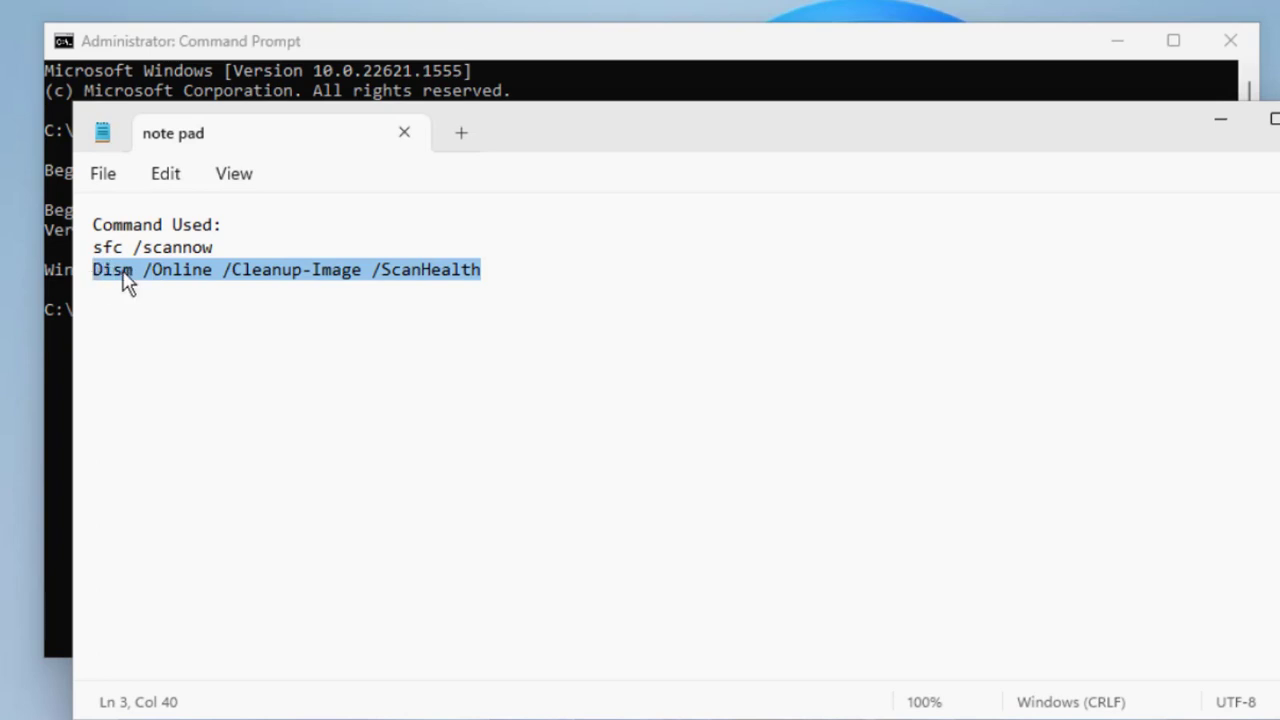
pyautogui.moveTo(1228, 232)
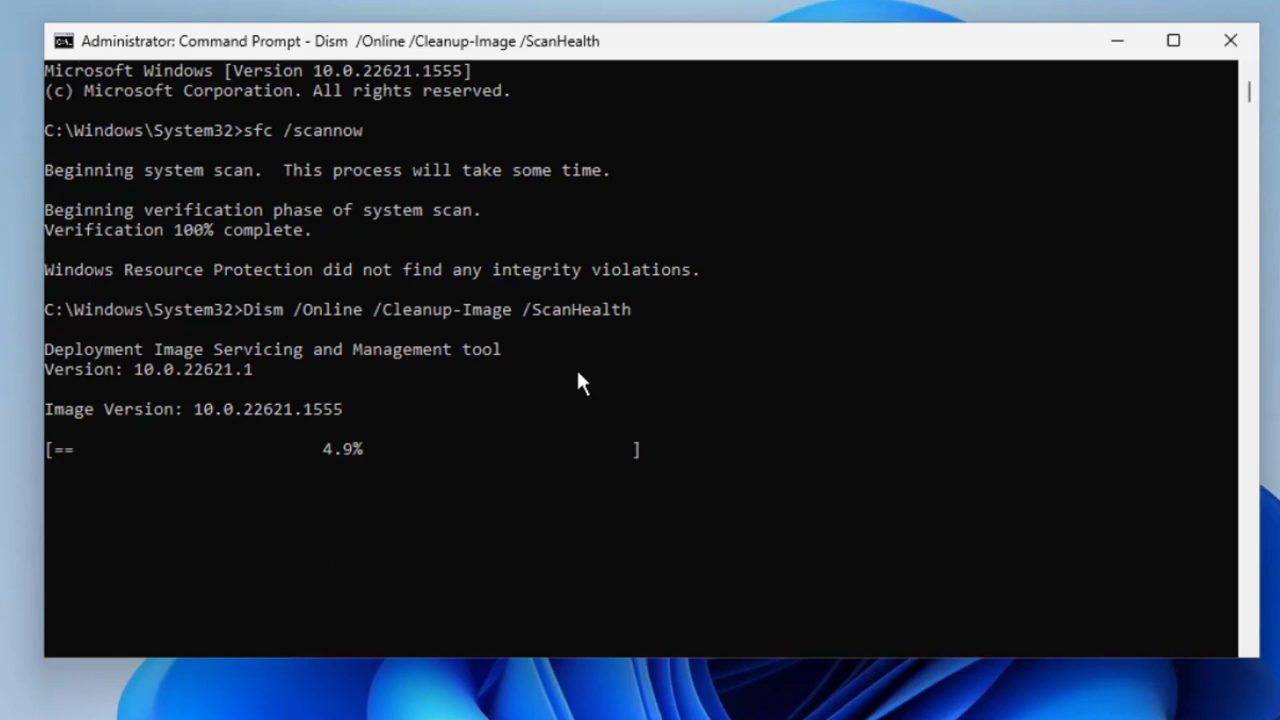
pyautogui.moveTo(360, 488)
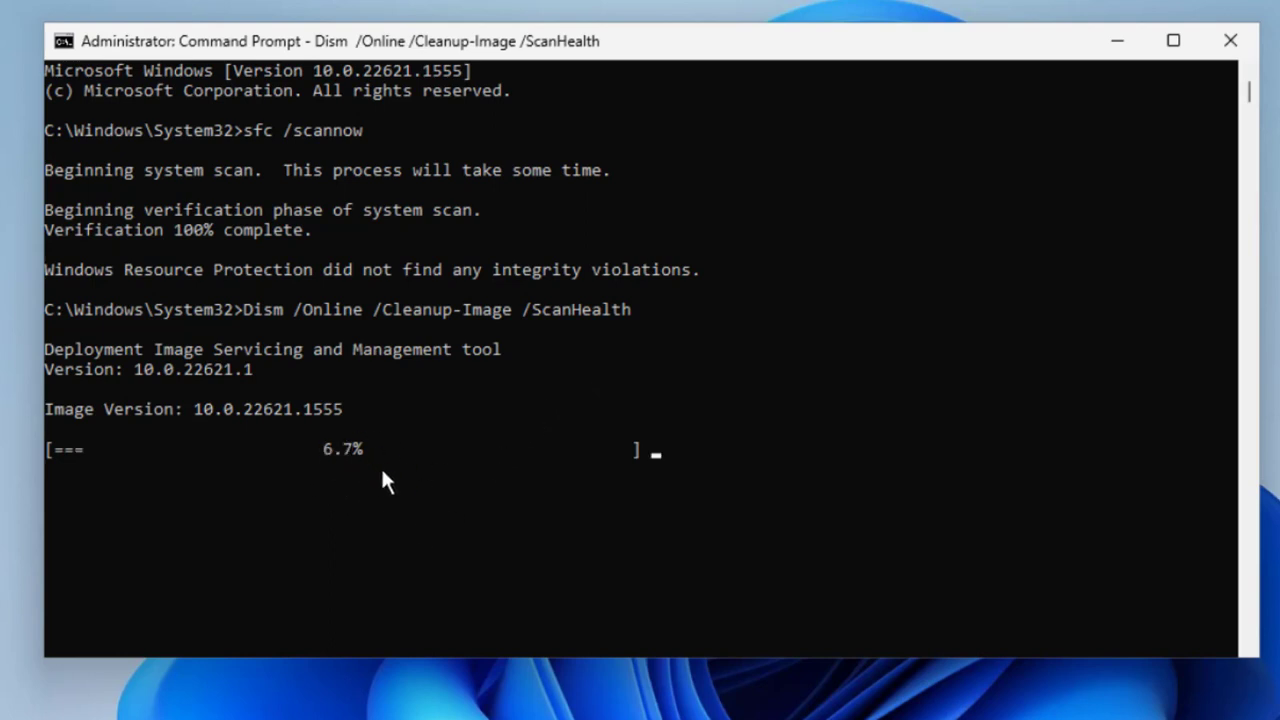
pyautogui.moveTo(490, 472)
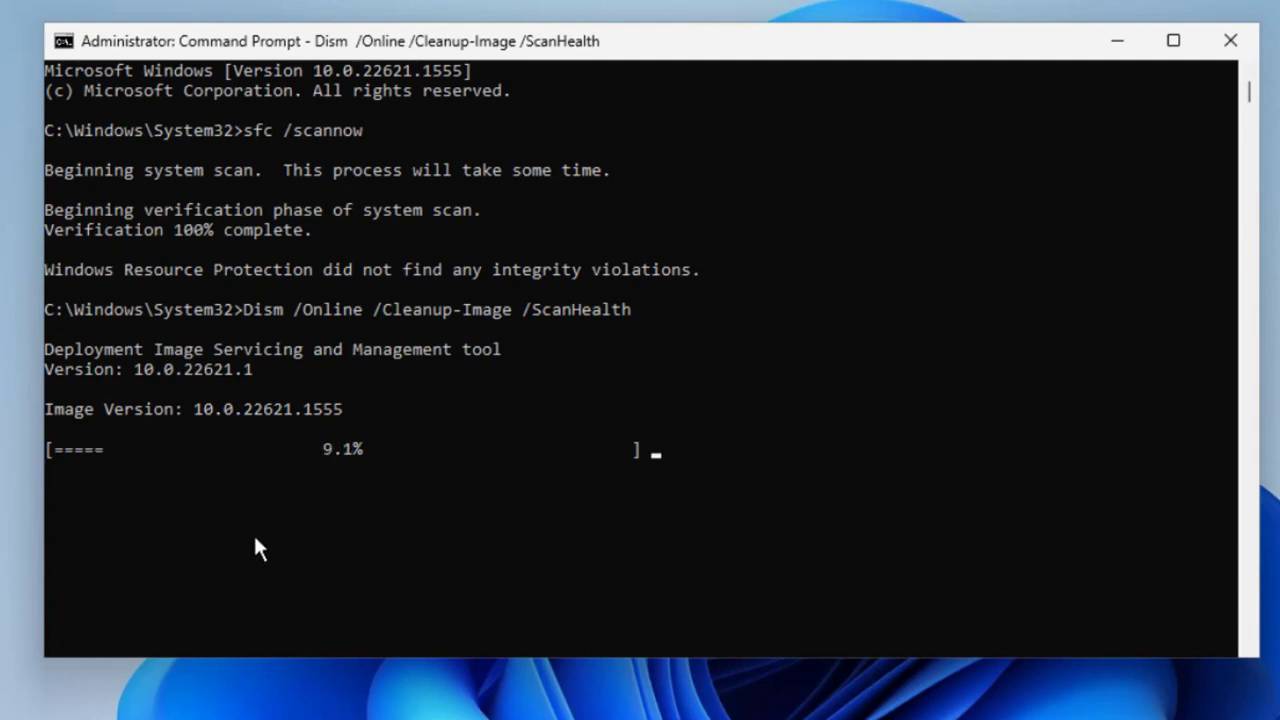
pyautogui.moveTo(590, 480)
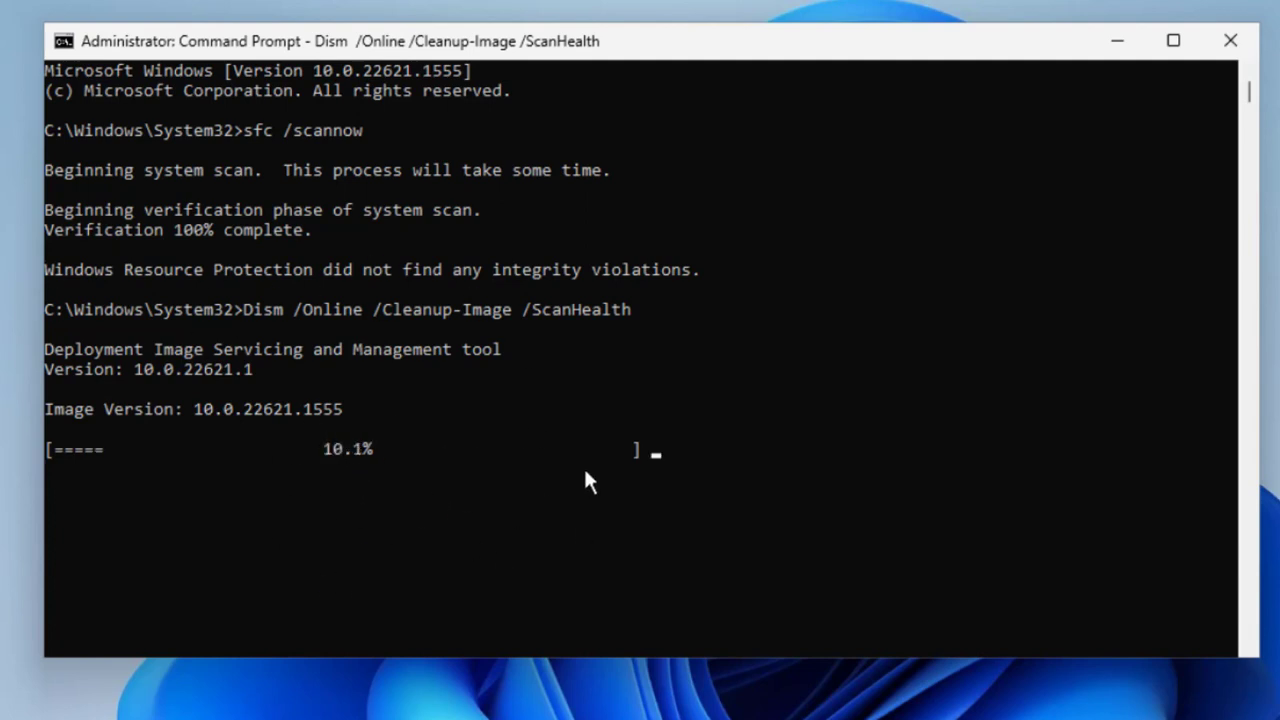